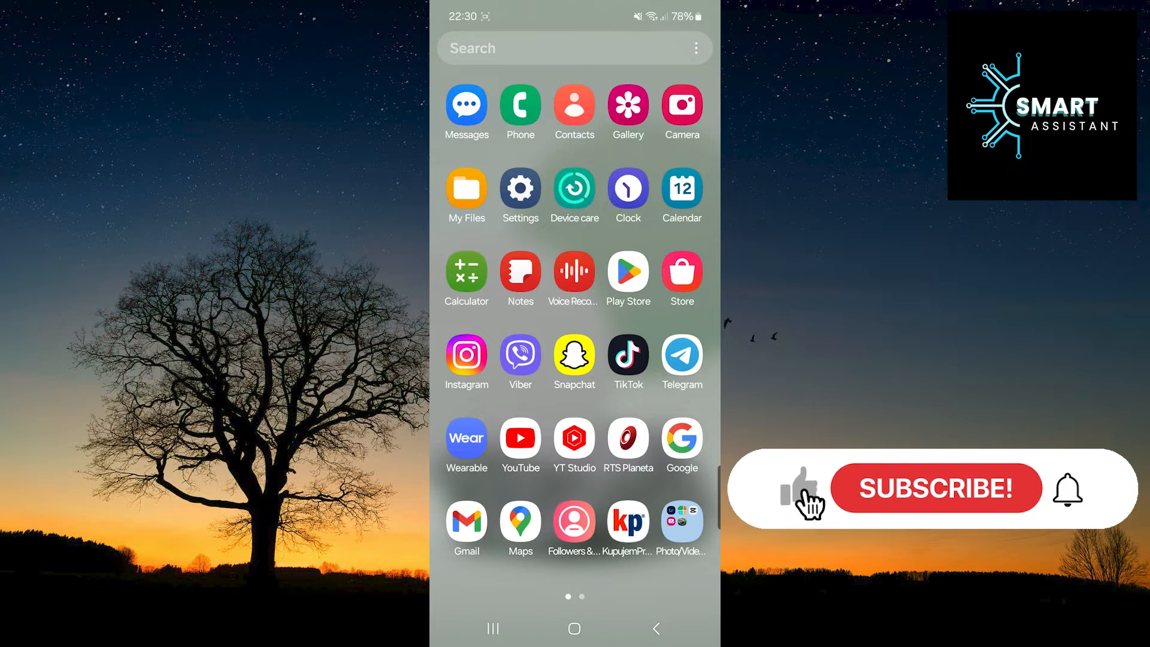
Search the Apps list for 'telegram' and bring up Telegram's App info page
left_click(933, 488)
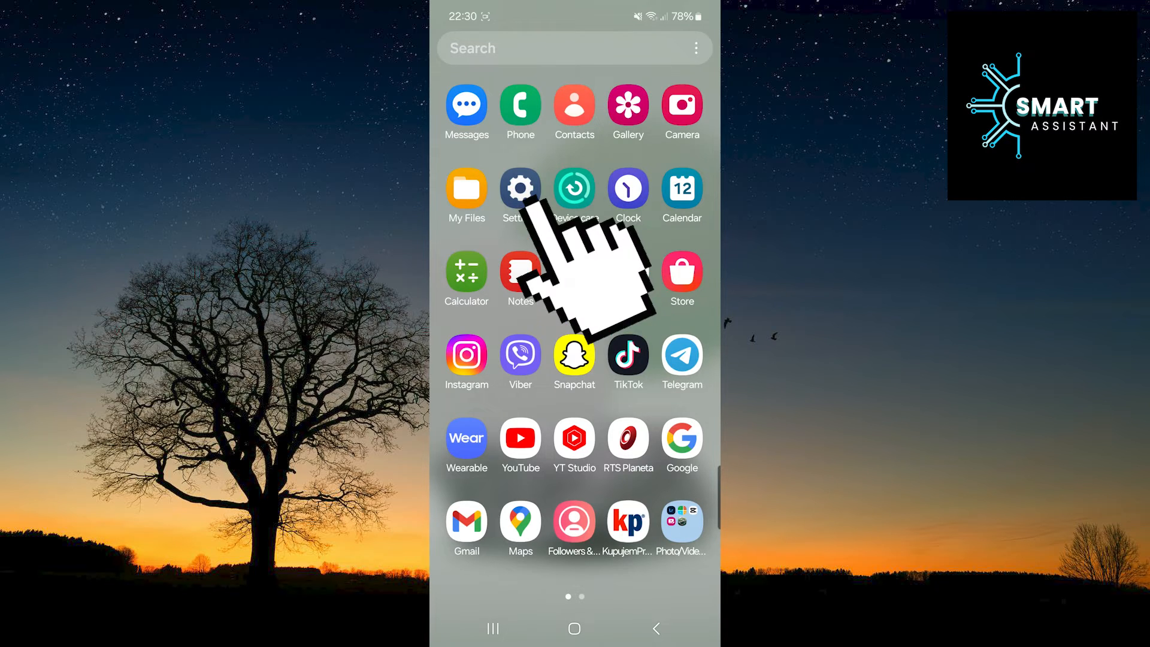
left_click(520, 187)
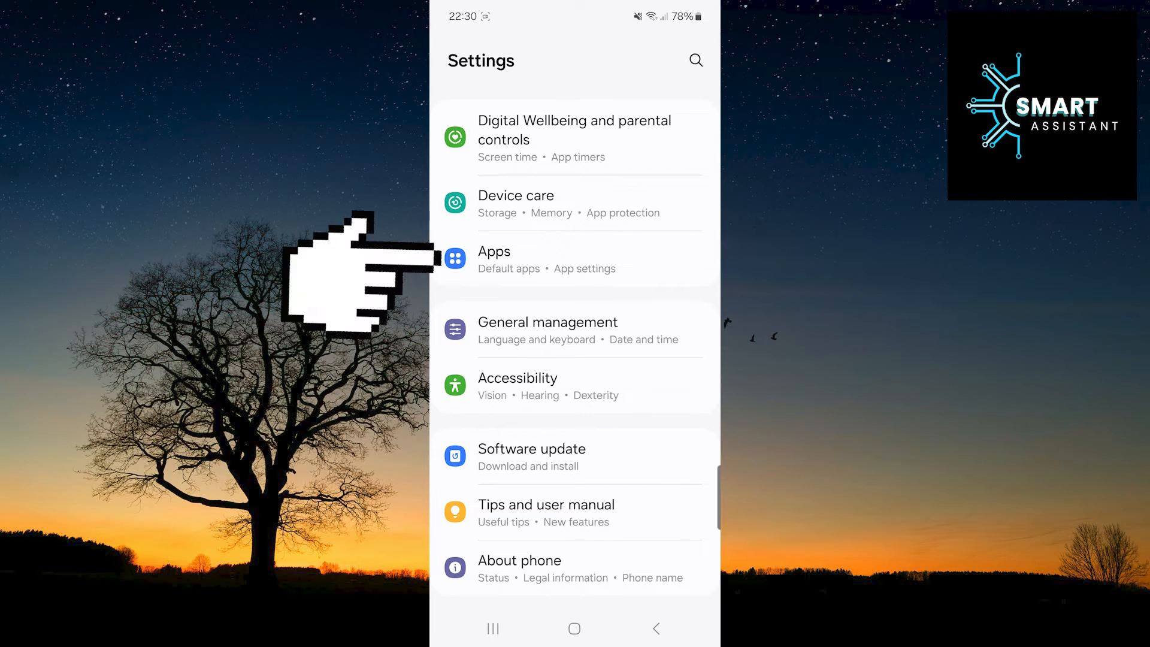
left_click(494, 250)
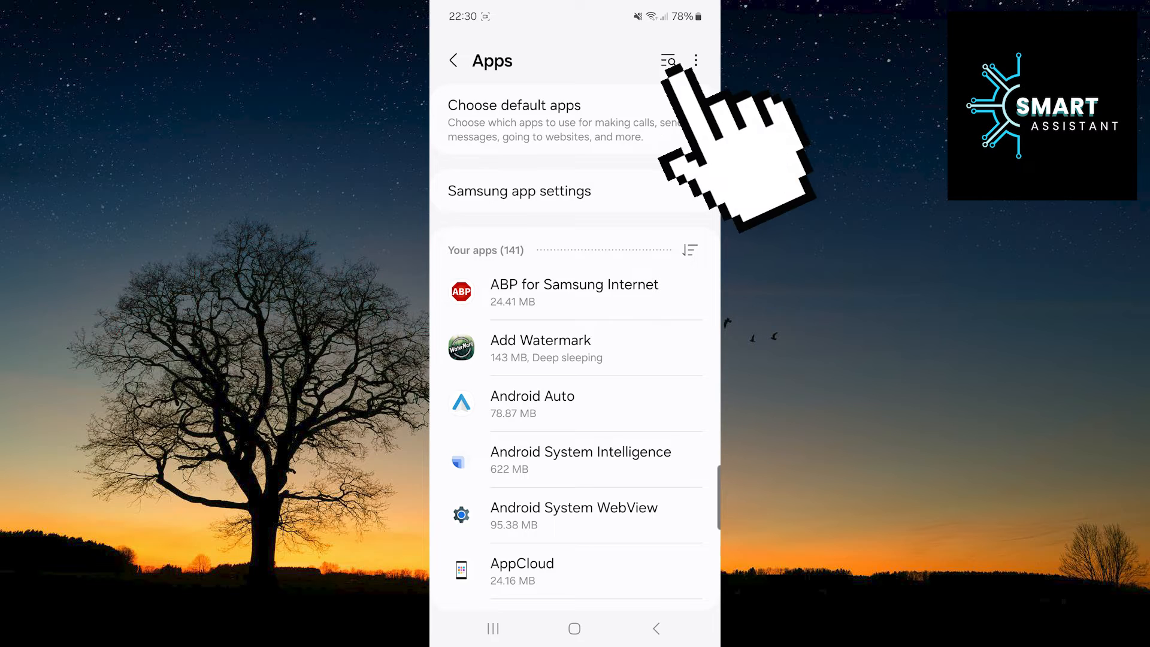
left_click(667, 60)
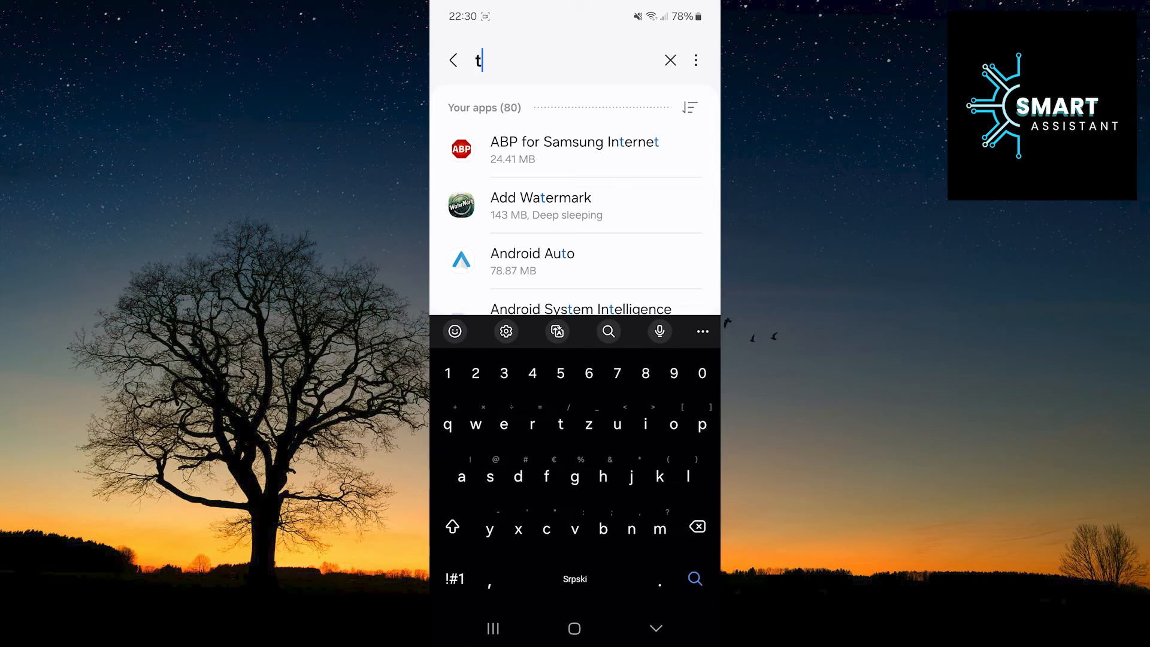
type("elegram")
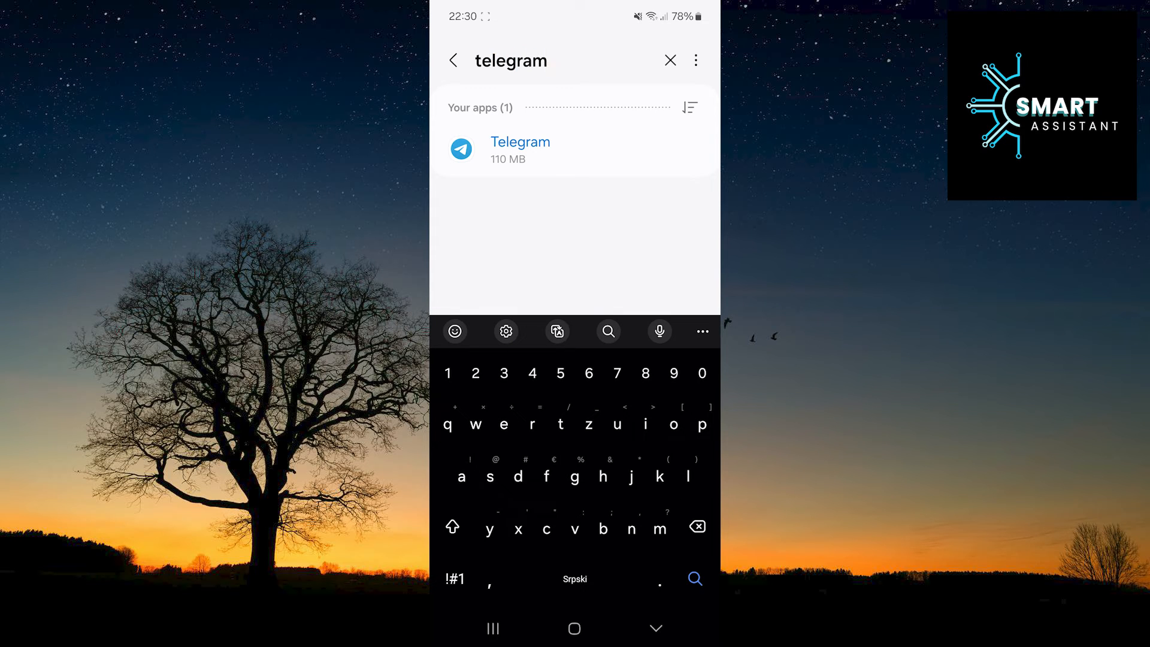
left_click(520, 150)
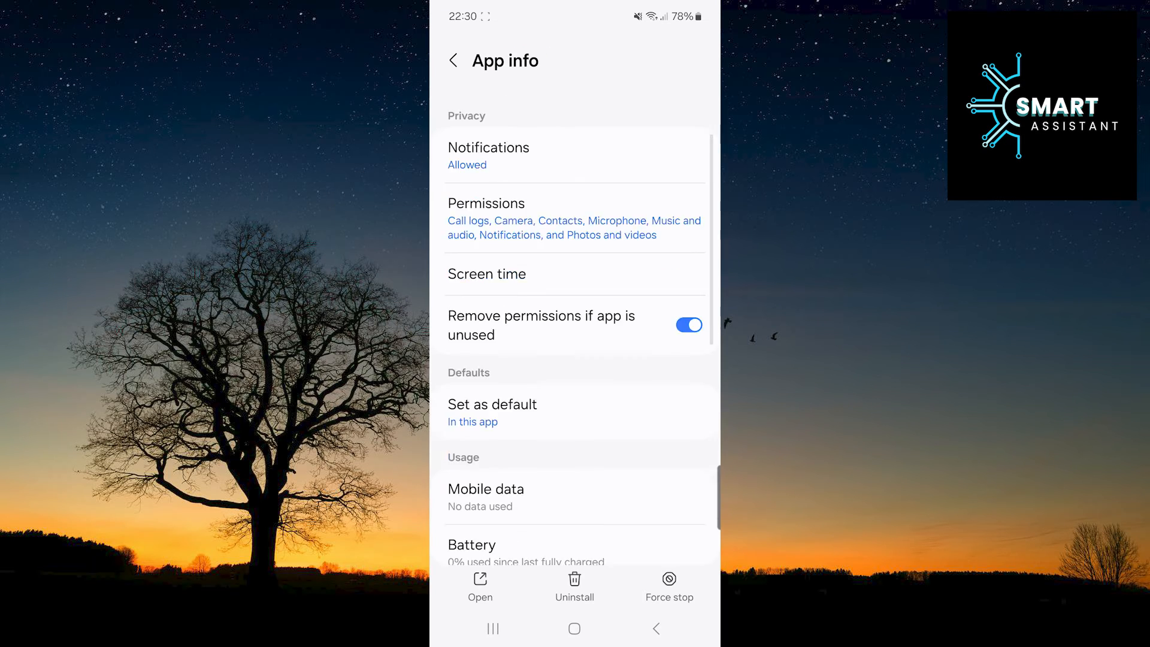
Clear Telegram's cached data from Storage so Cache reads 0 B
scroll("down", 3)
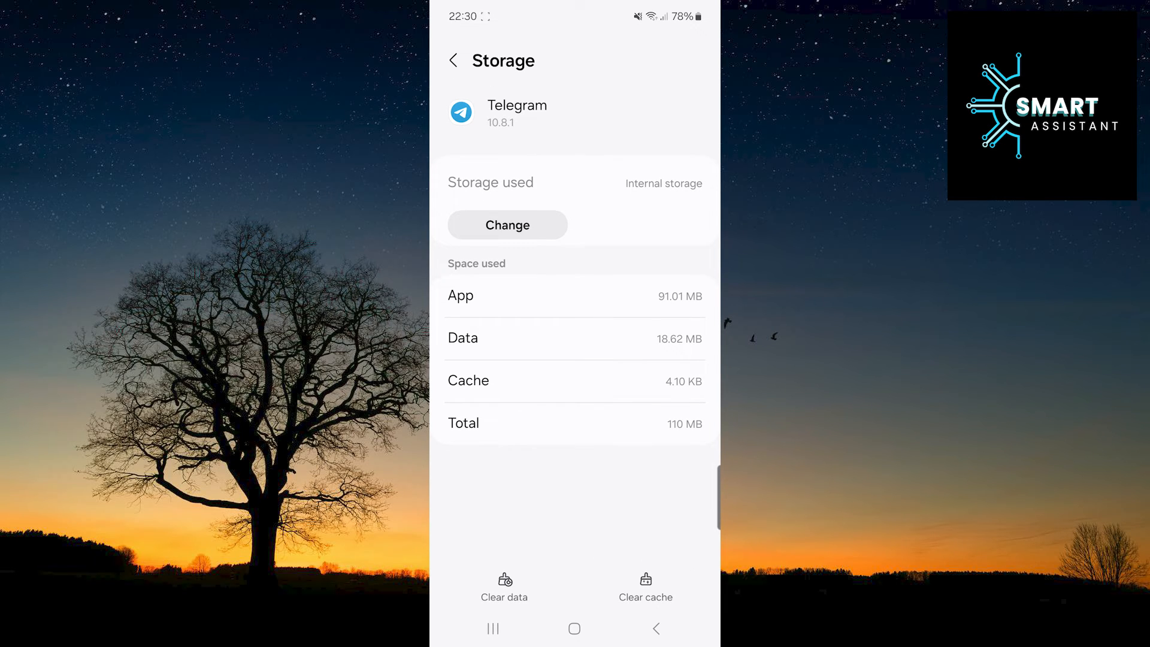
left_click(644, 587)
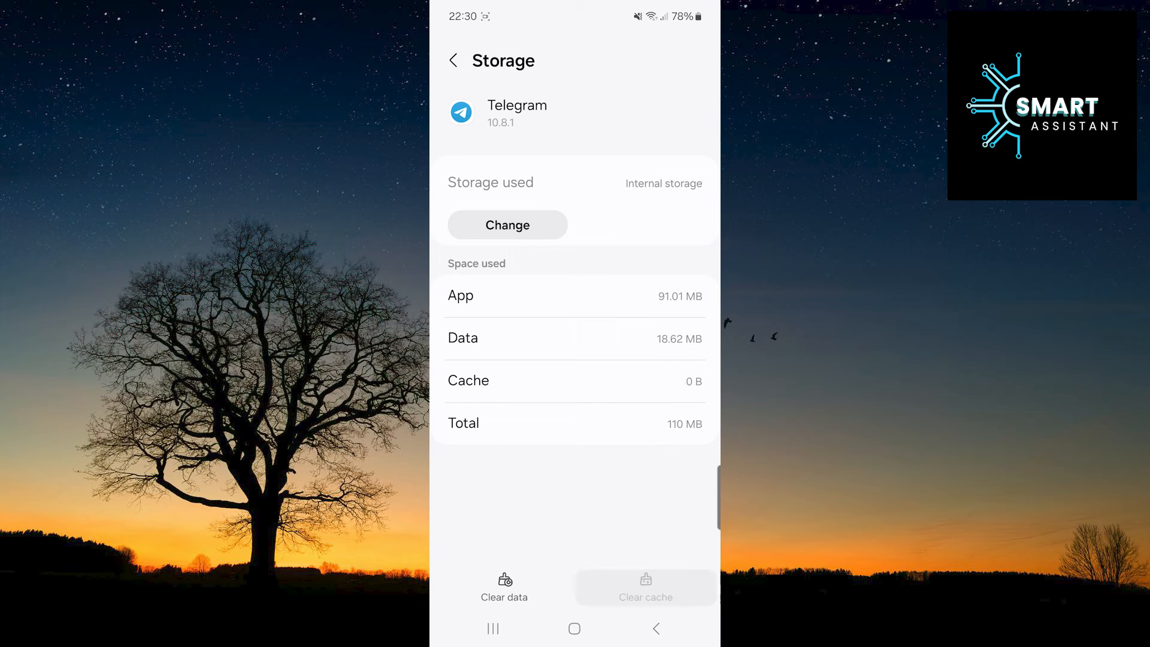